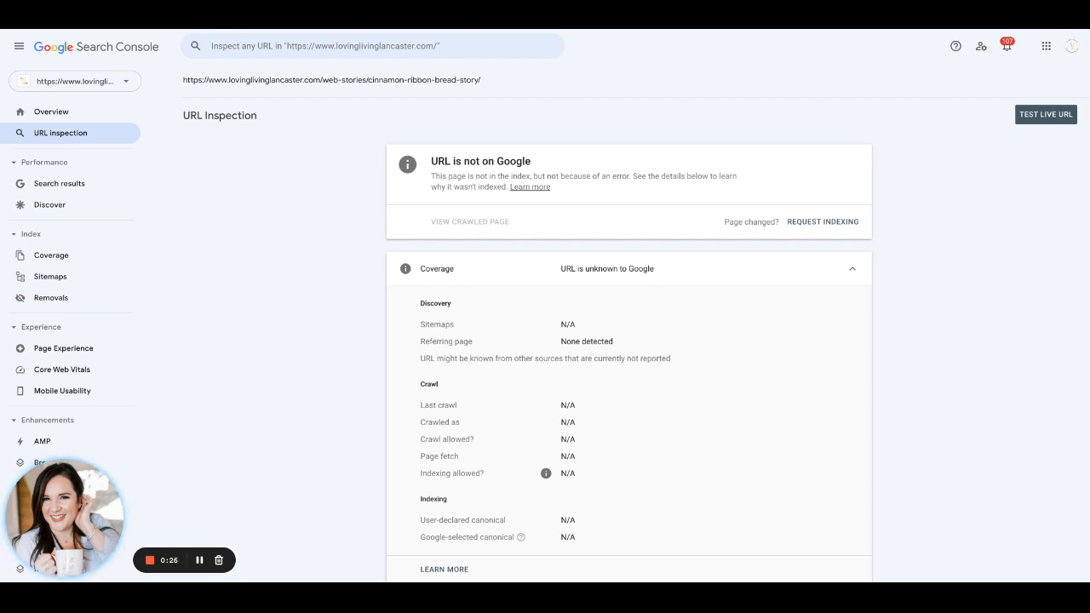
{"action": "mouse_move", "coordinate": [273, 86]}
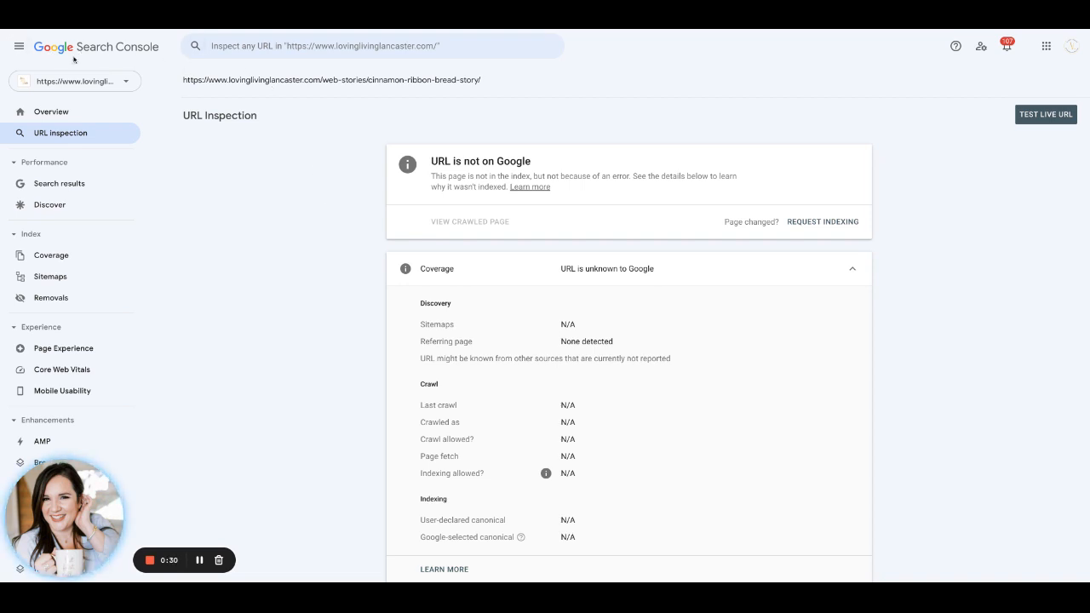
{"action": "mouse_move", "coordinate": [201, 68]}
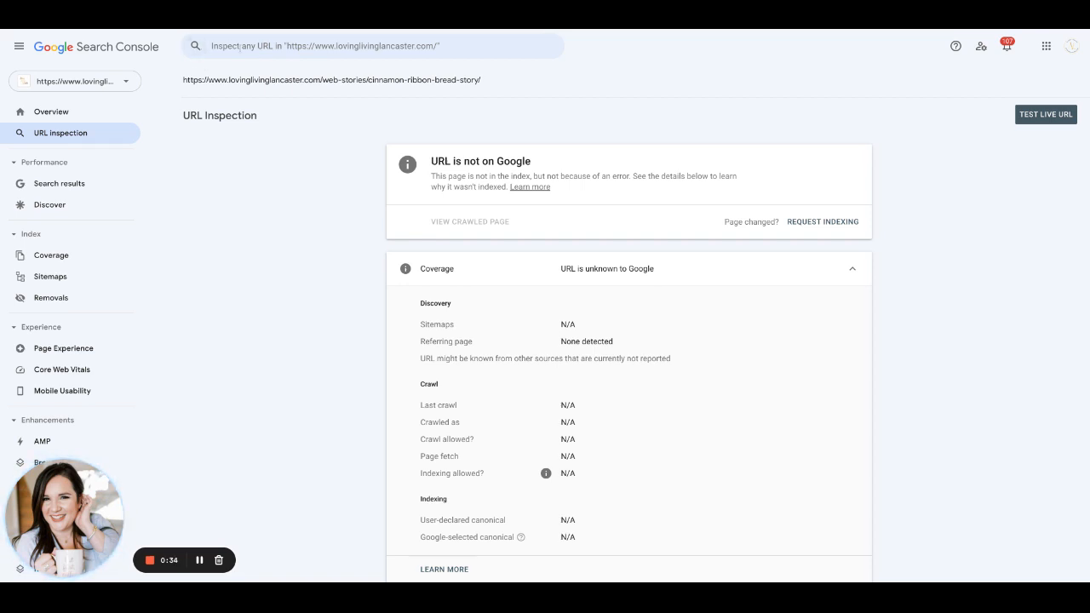
Review the recently inspected web story URLs list for the cinnamon ribbon bread story
{"action": "left_click", "coordinate": [371, 46]}
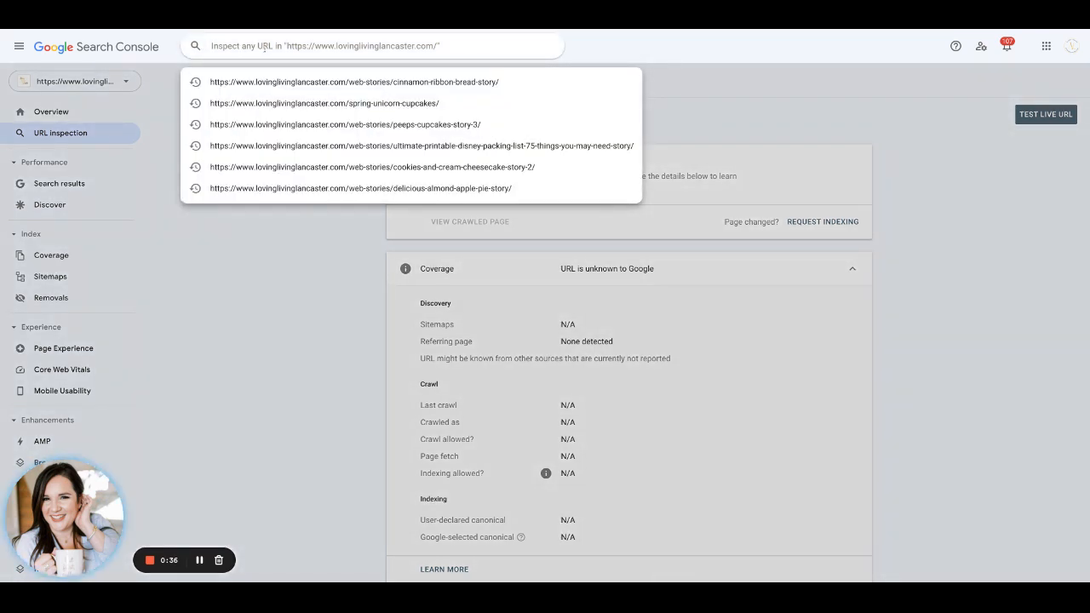
{"action": "left_click", "coordinate": [349, 82]}
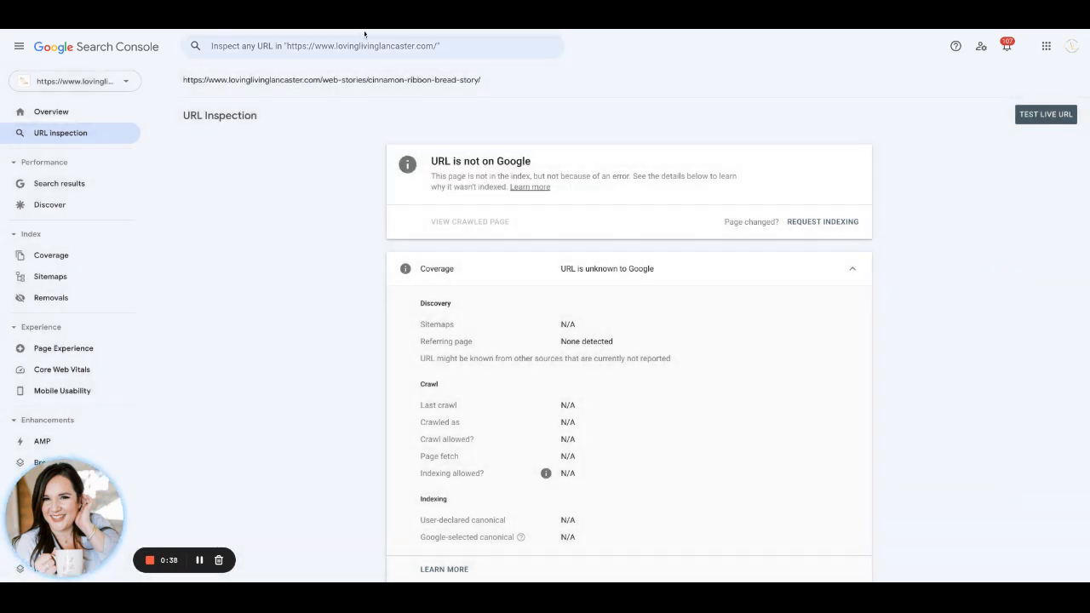
{"action": "left_click", "coordinate": [375, 46]}
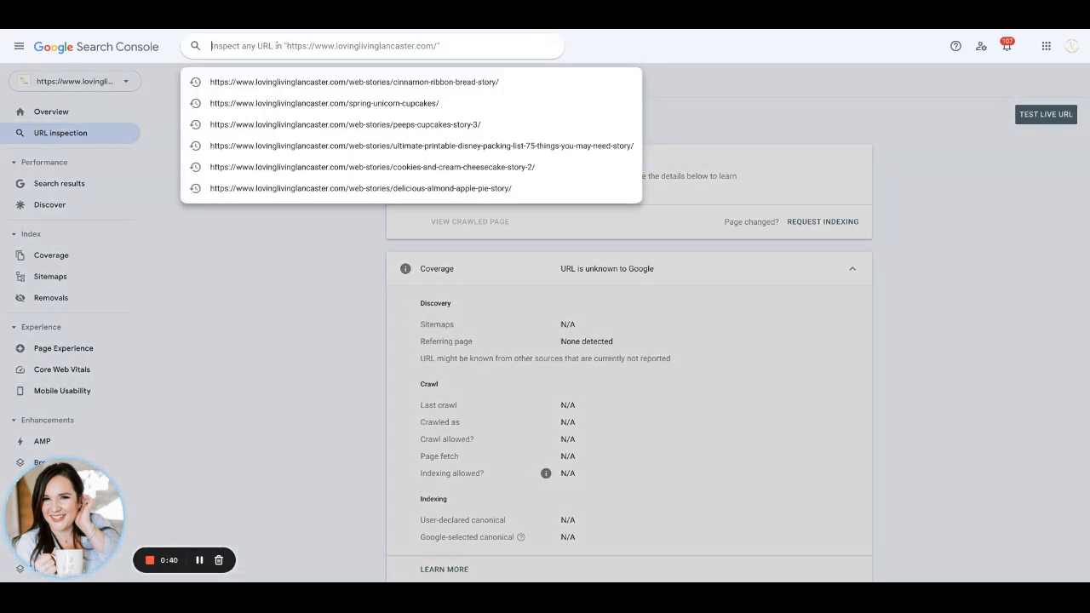
{"action": "left_click", "coordinate": [374, 82]}
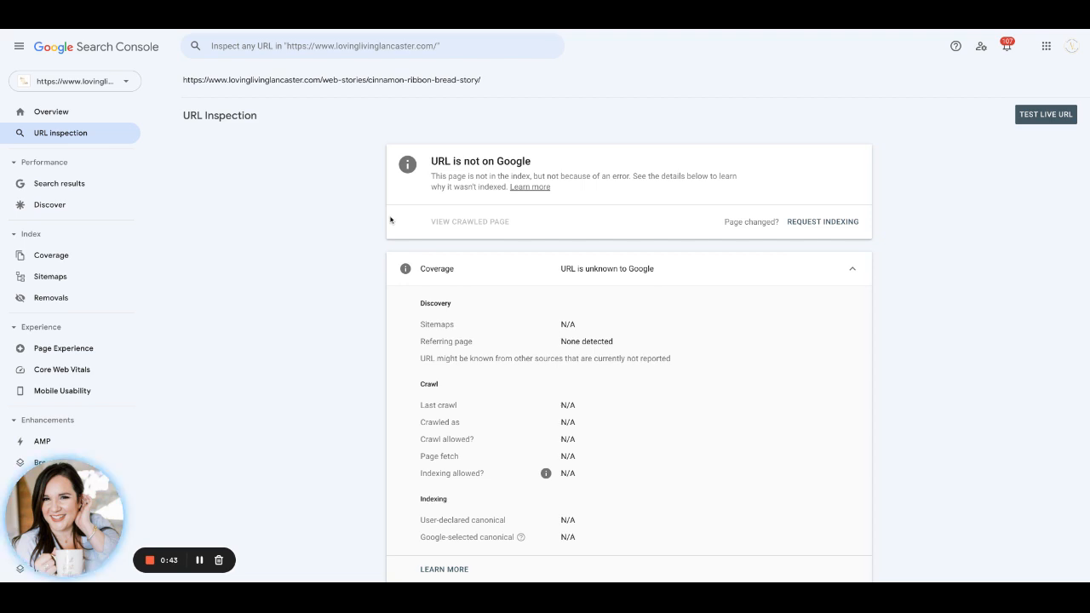
{"action": "mouse_move", "coordinate": [419, 174]}
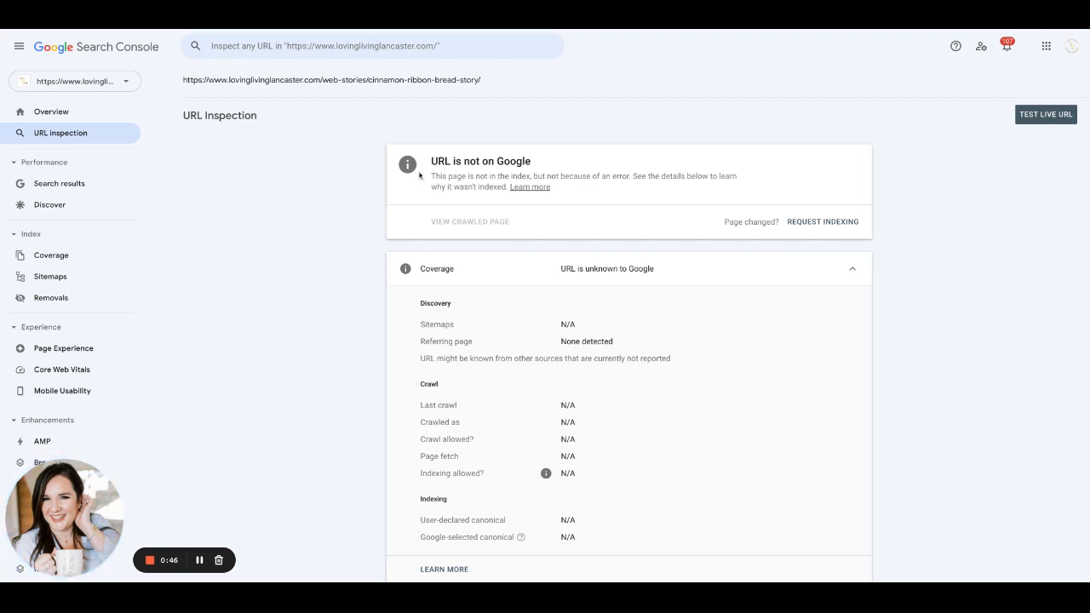
{"action": "mouse_move", "coordinate": [282, 182]}
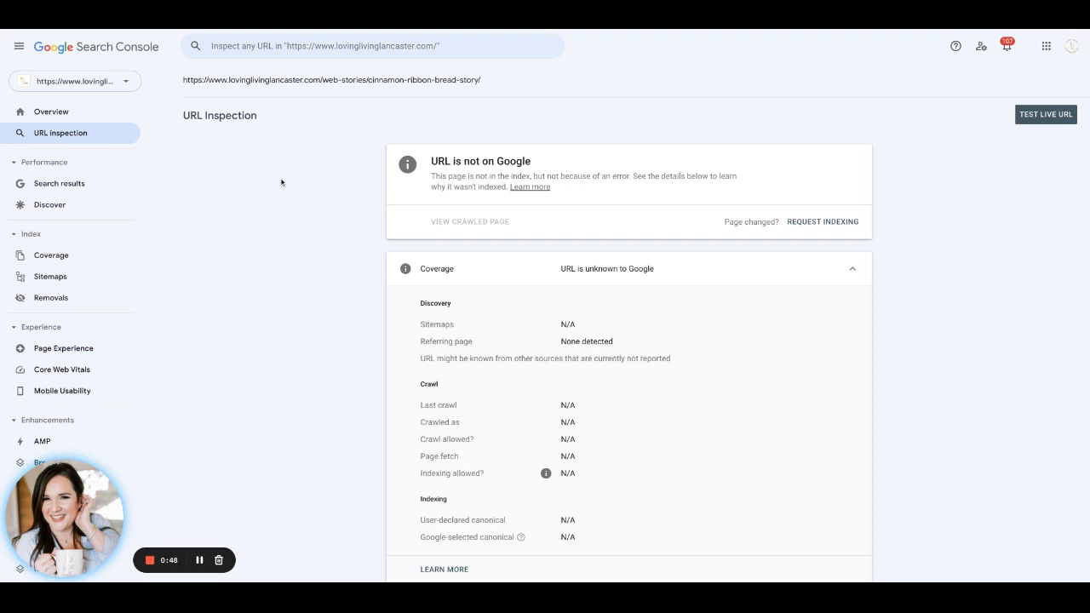
{"action": "mouse_move", "coordinate": [373, 180]}
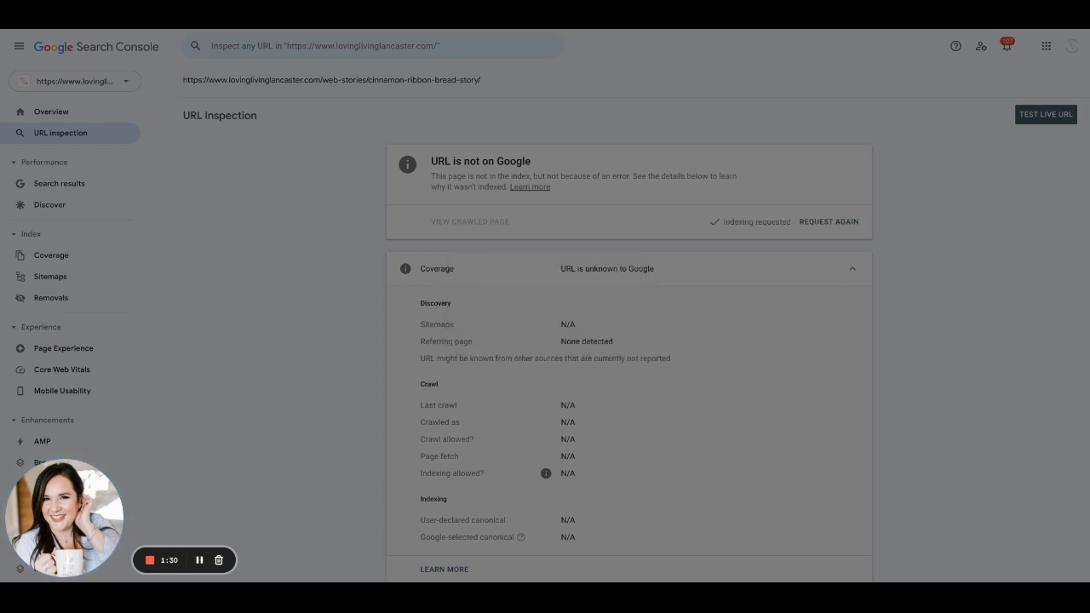
Acknowledge the 'Indexing requested' confirmation that the URL joined a priority crawl queue
{"action": "left_click", "coordinate": [828, 221]}
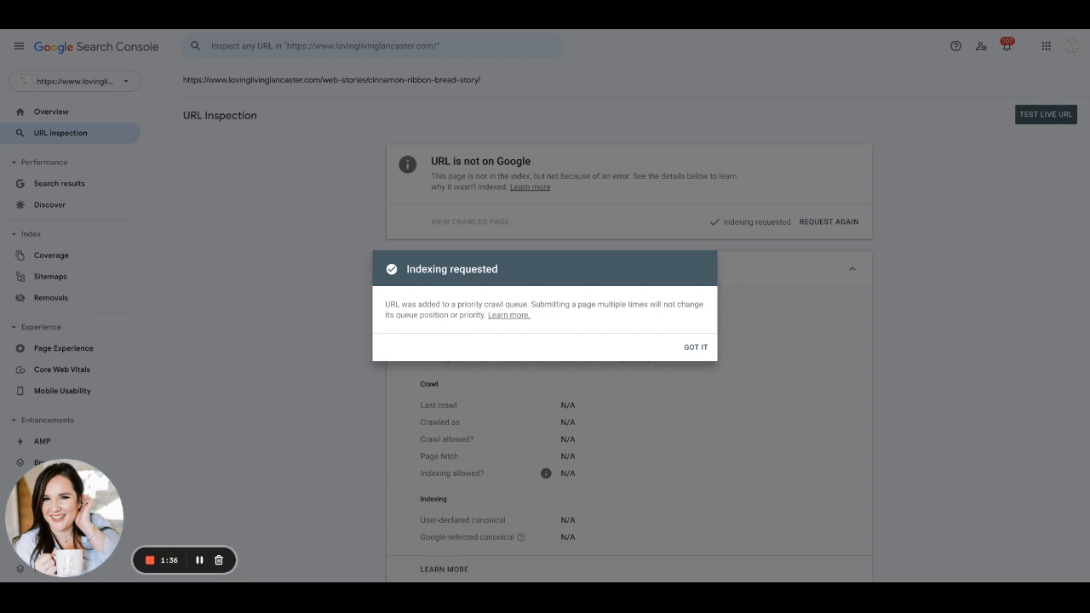
{"action": "mouse_move", "coordinate": [148, 560]}
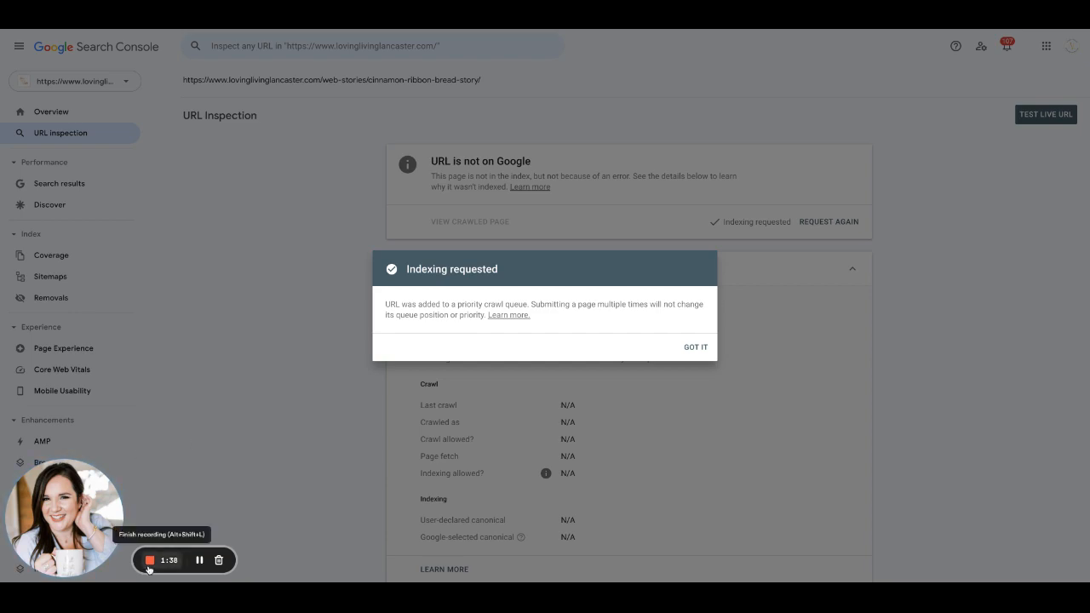